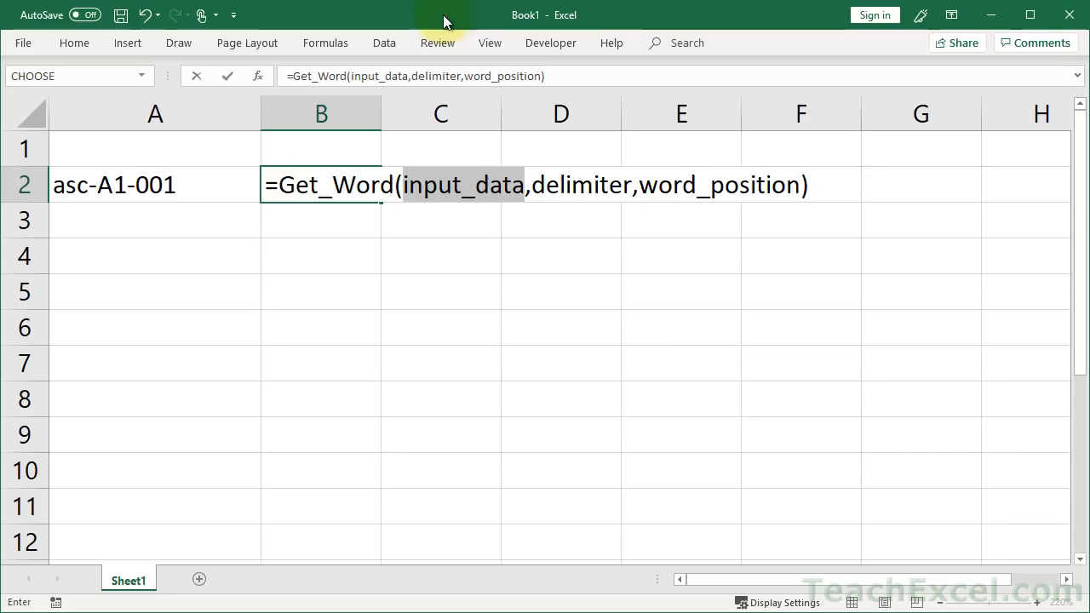
mouse_move(312, 196)
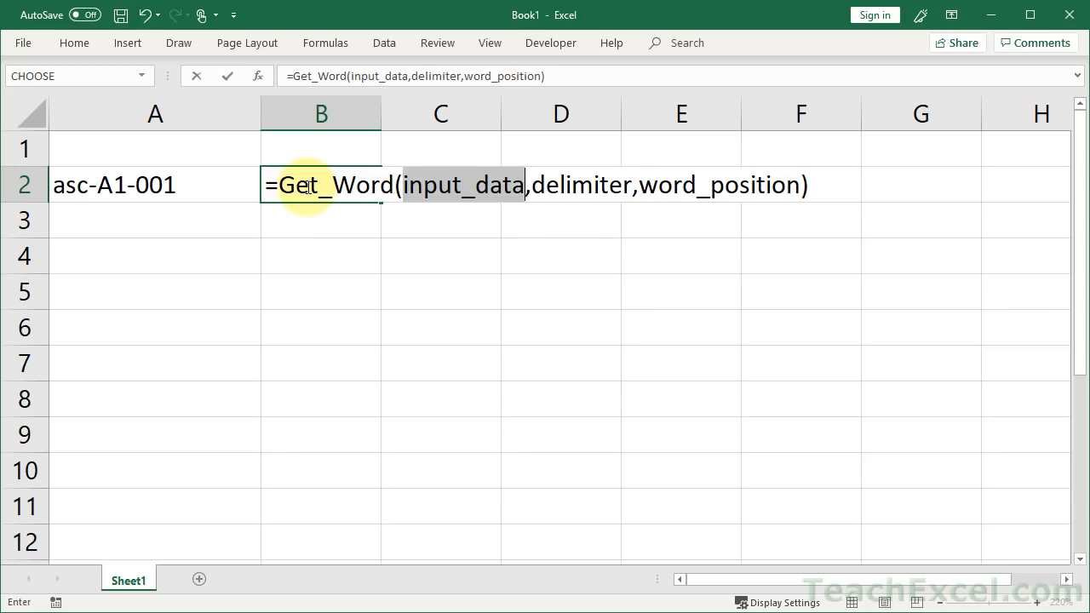
Cancel the unfinished Get_Word formula in B2, leaving the cell empty
key("Escape")
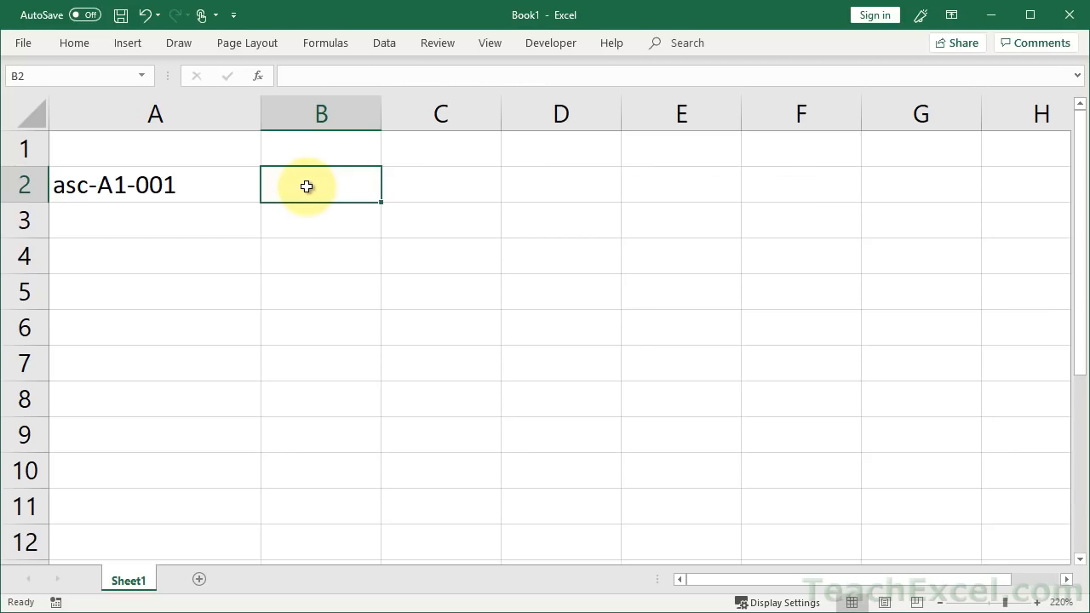
Type a VLOOKUP example, then redraft =Get_Word( with input_data, delimiter, word_position placeholders
type("=")
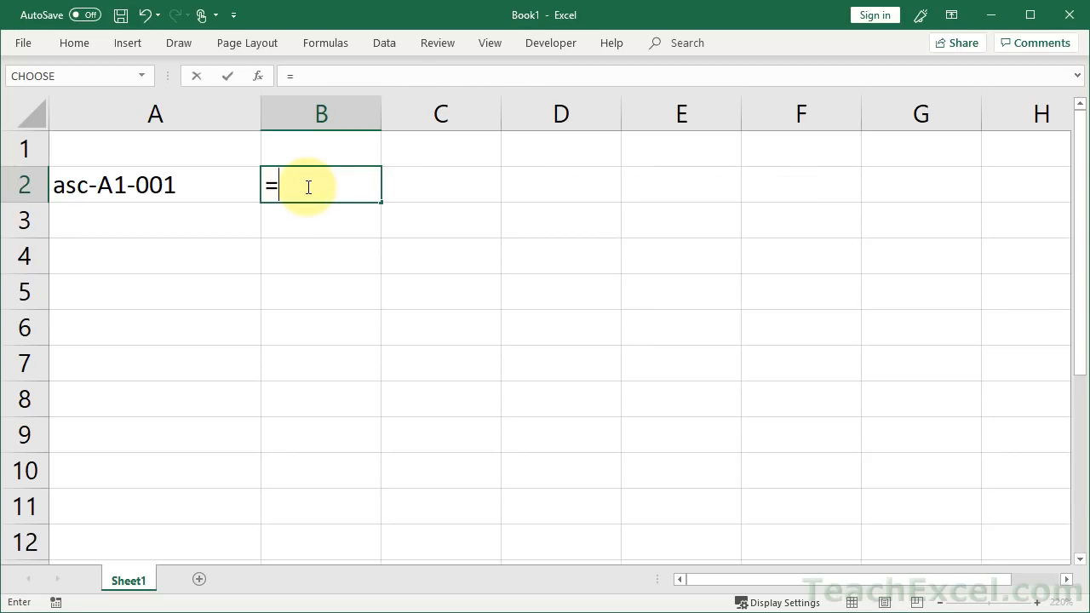
type("VLOOKUP(")
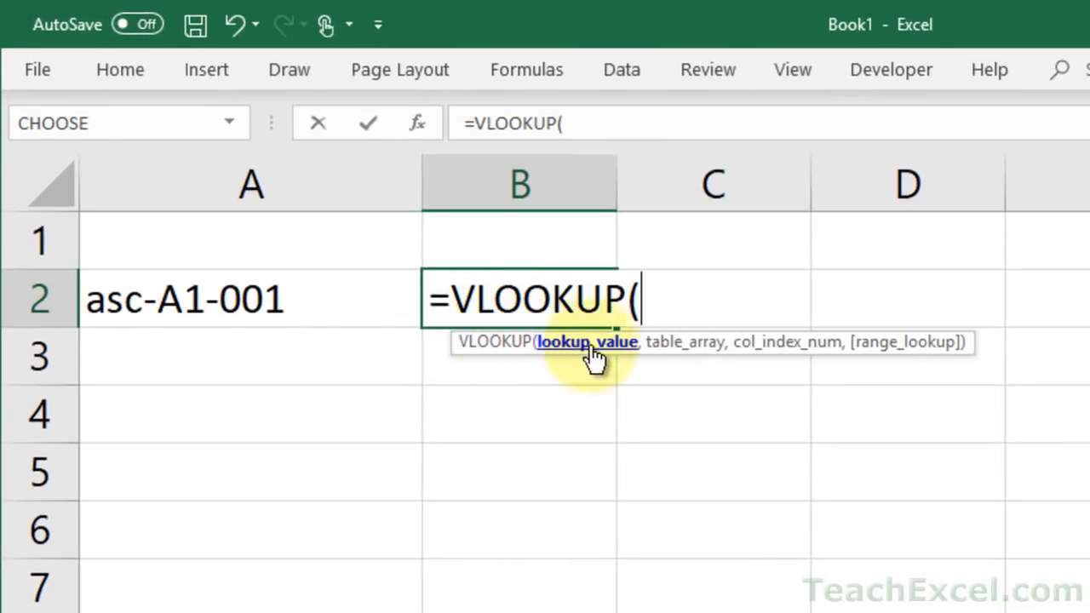
mouse_move(855, 366)
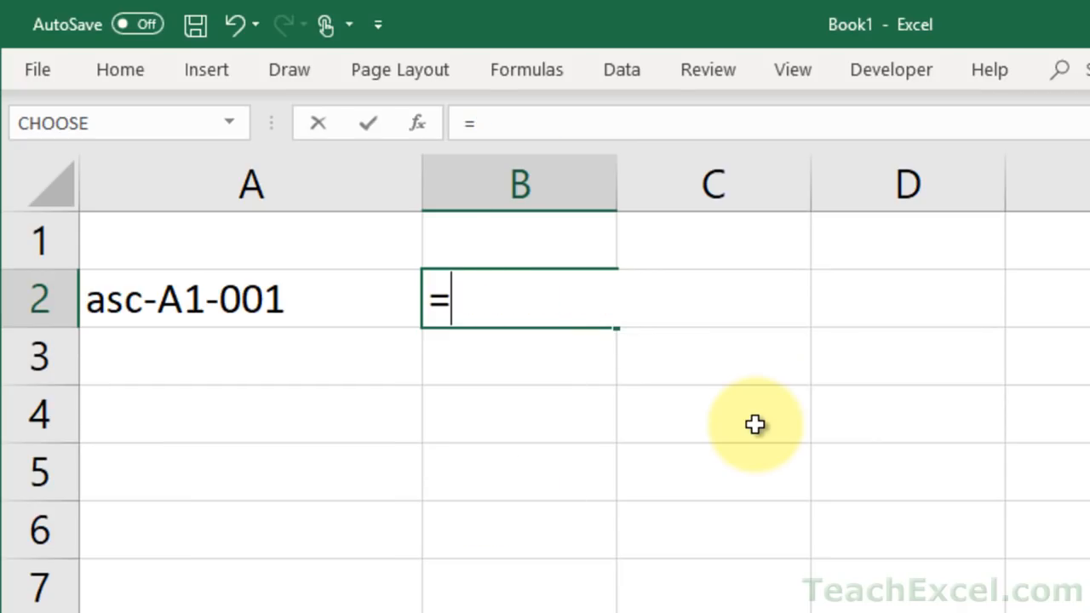
type("Get")
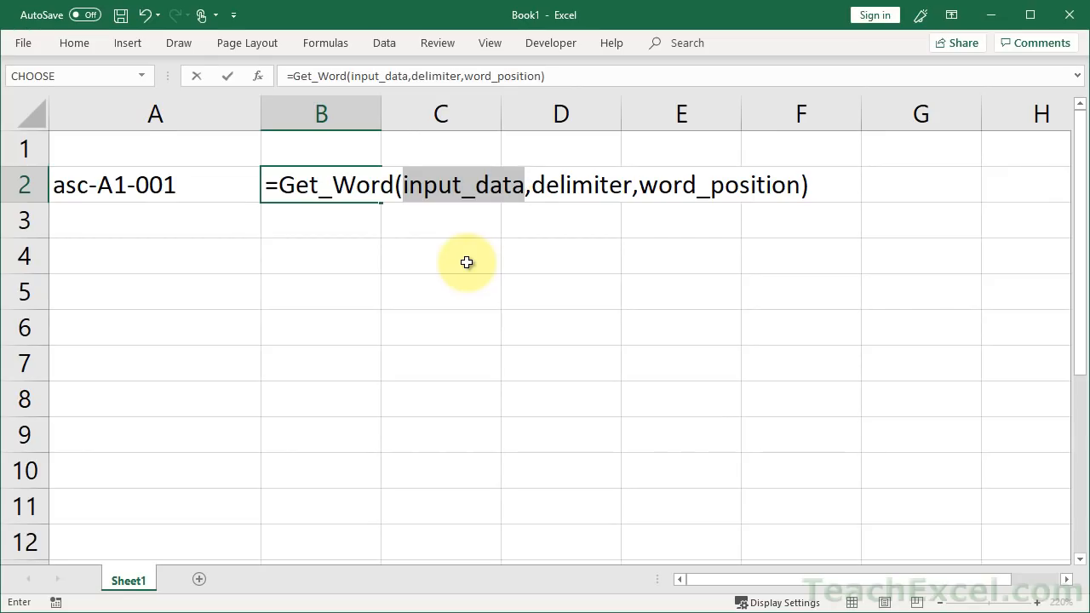
Commit =Get_Word(A2,"-",2) in B2 so it returns A1
type("=get")
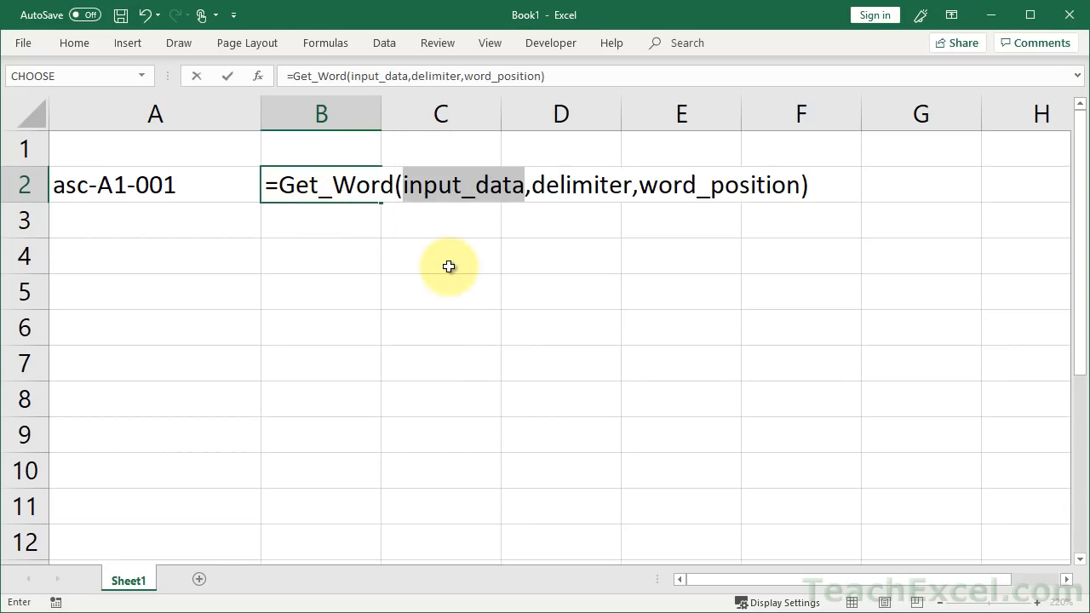
mouse_move(157, 212)
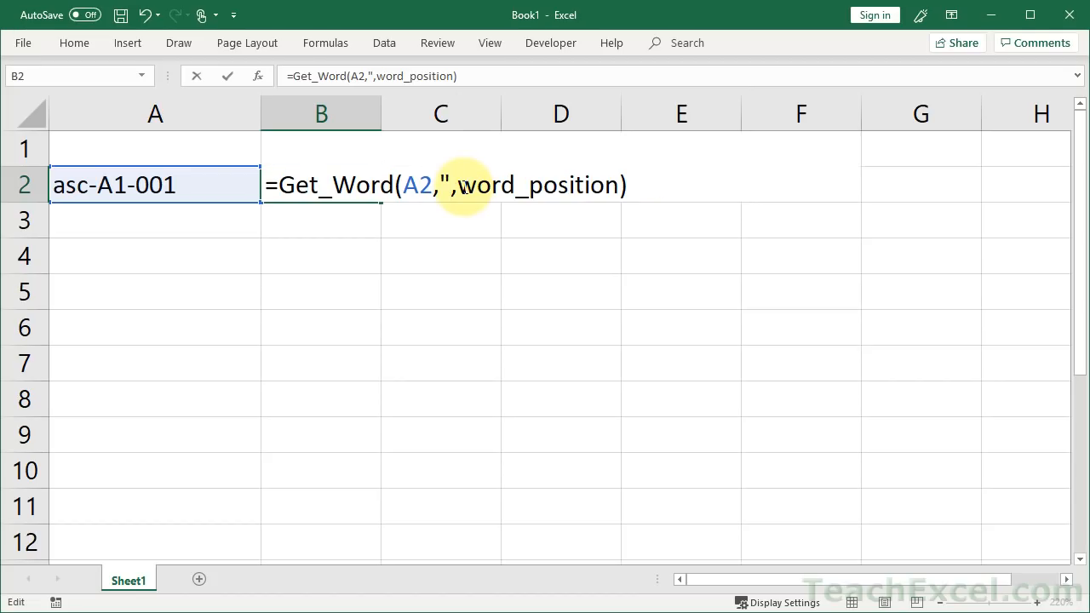
type("-")
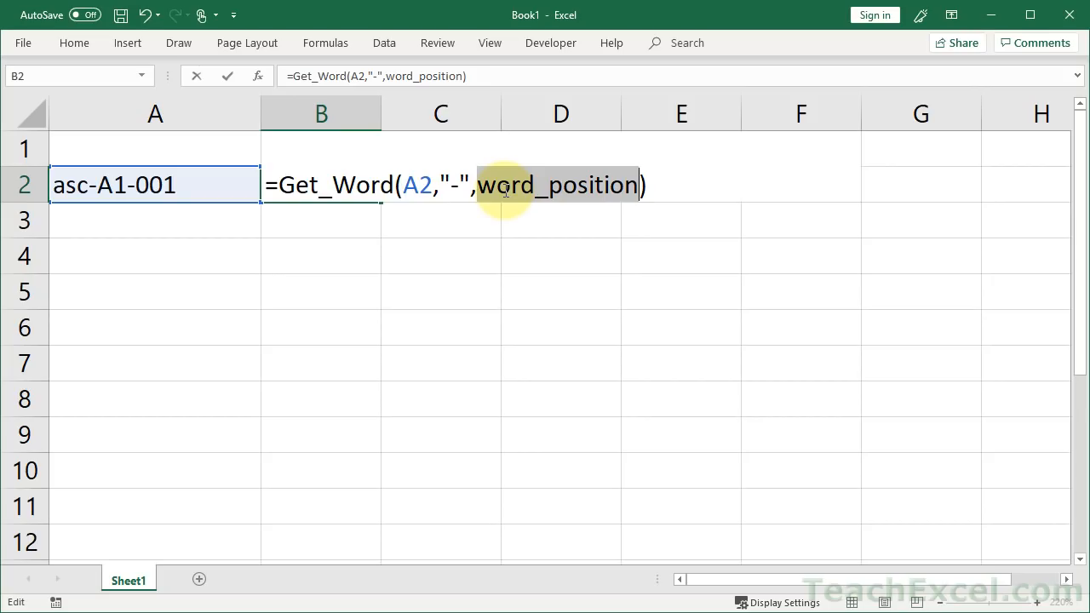
type("2")
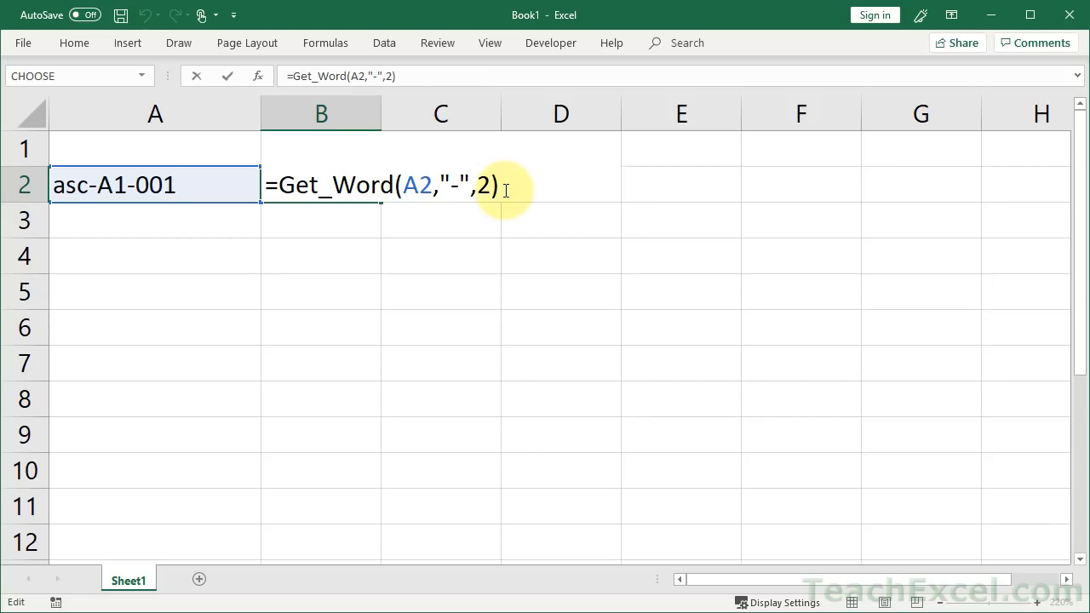
key("Enter")
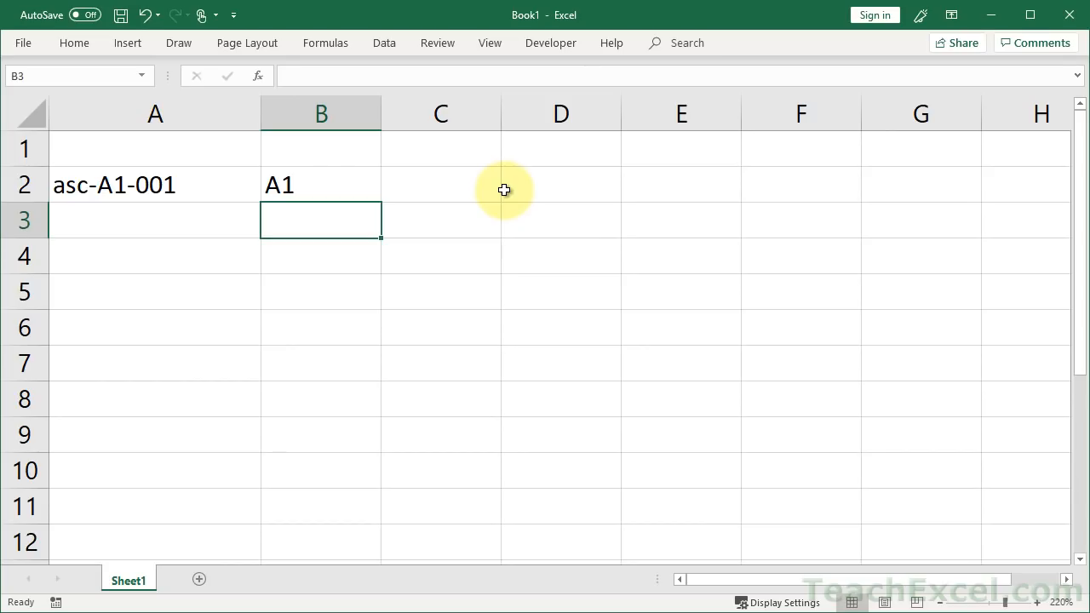
type("=VLOOKUP(")
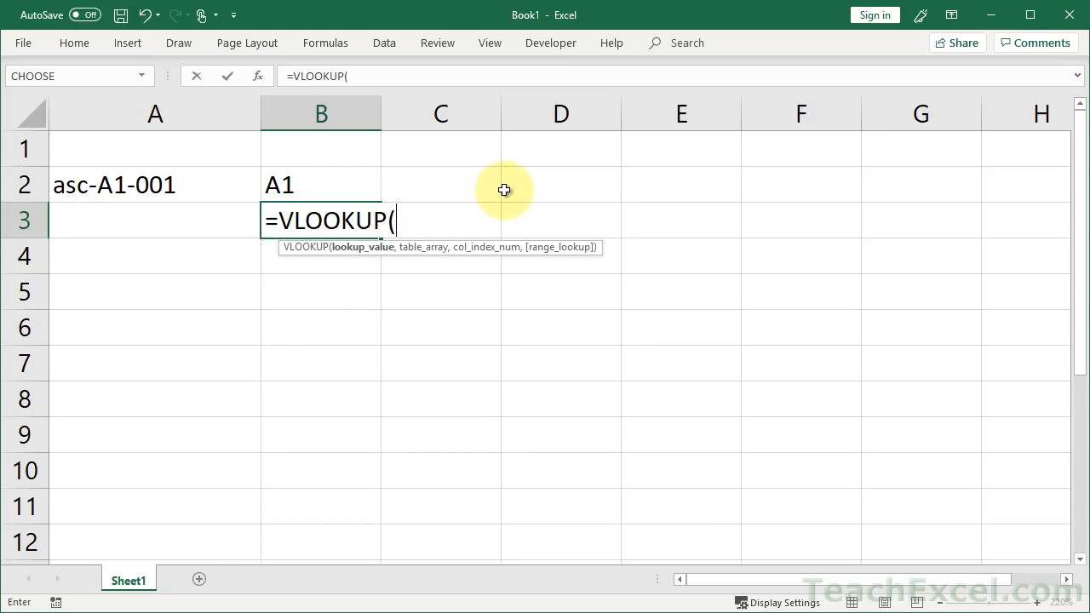
mouse_move(453, 285)
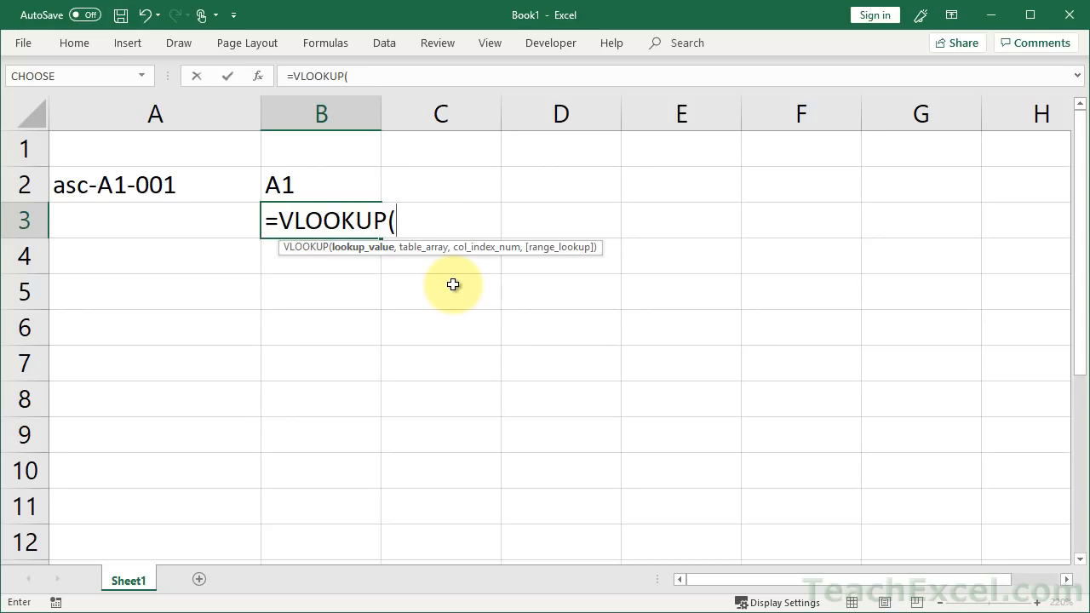
type("lookup_value,table_array,col_index_num,range_lookup)")
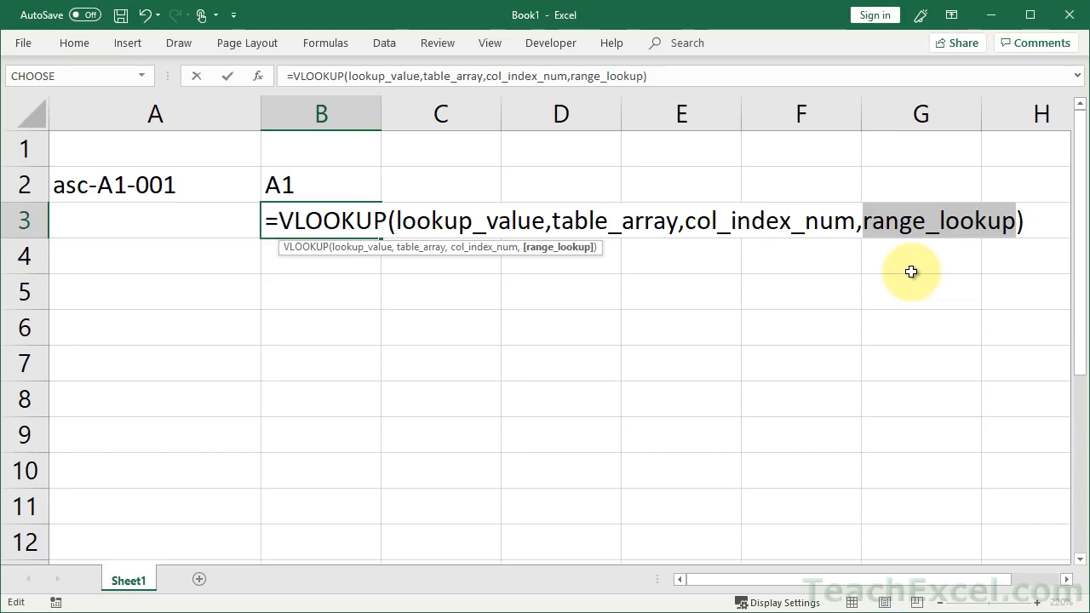
key("Escape")
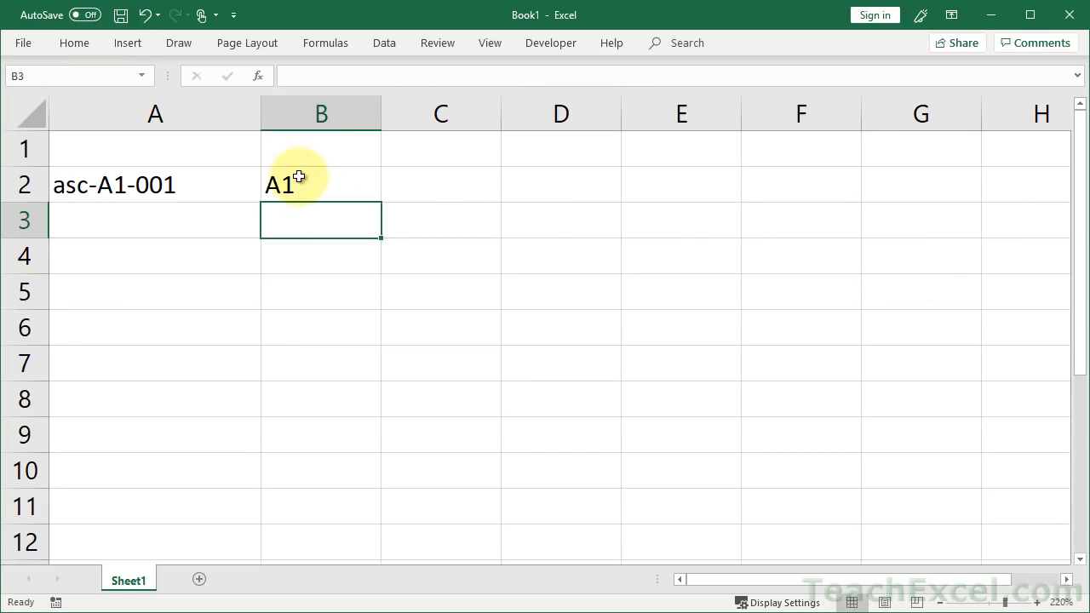
Draft =Get_Word(input_data,delimiter,word_position) in B3
type("=get")
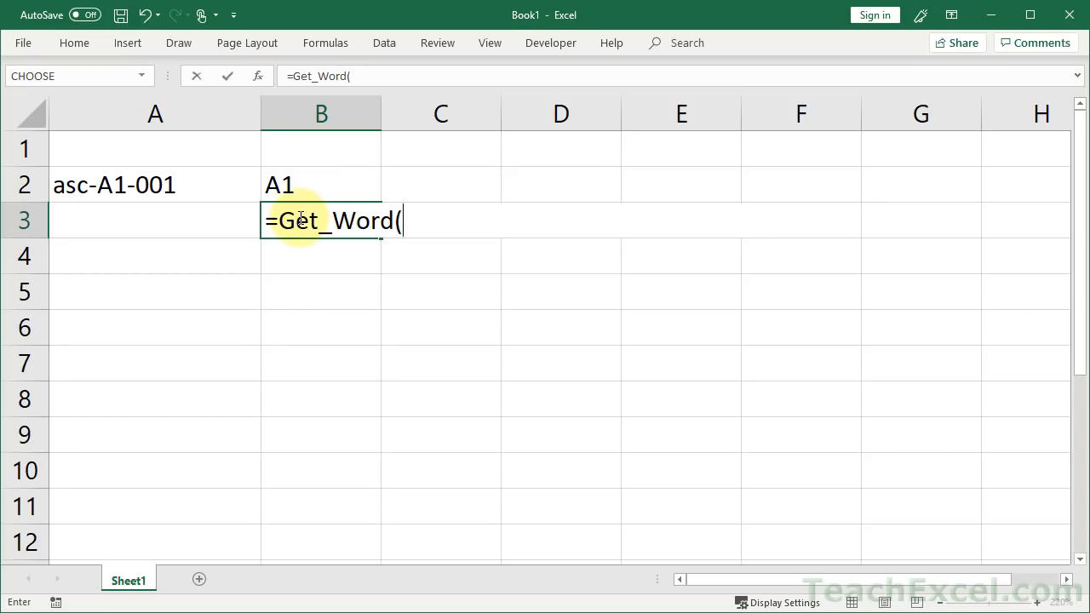
type("input_data,delimiter,word_position)")
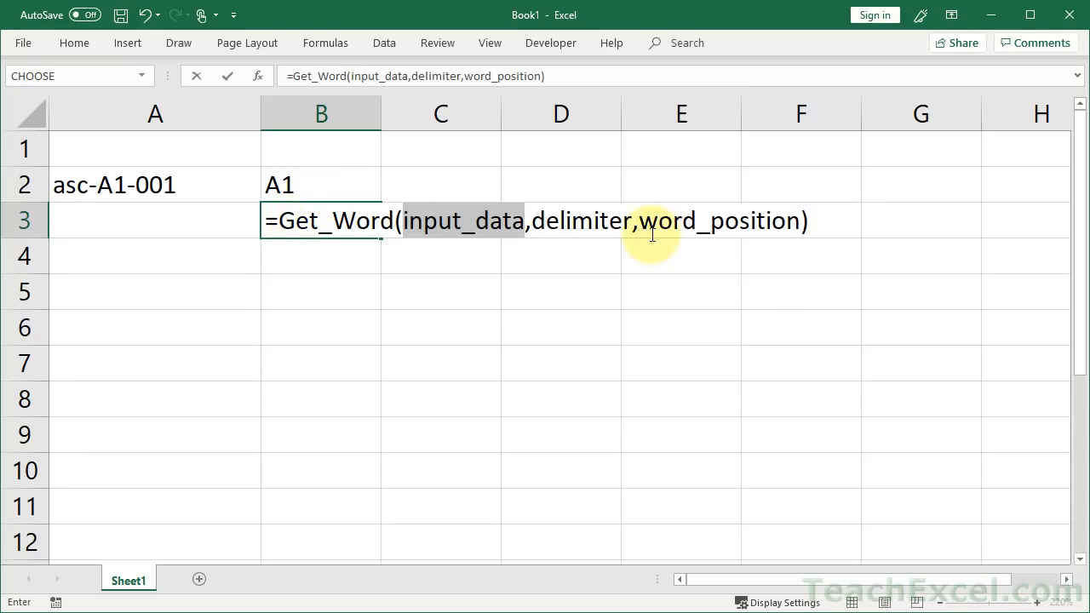
mouse_move(352, 237)
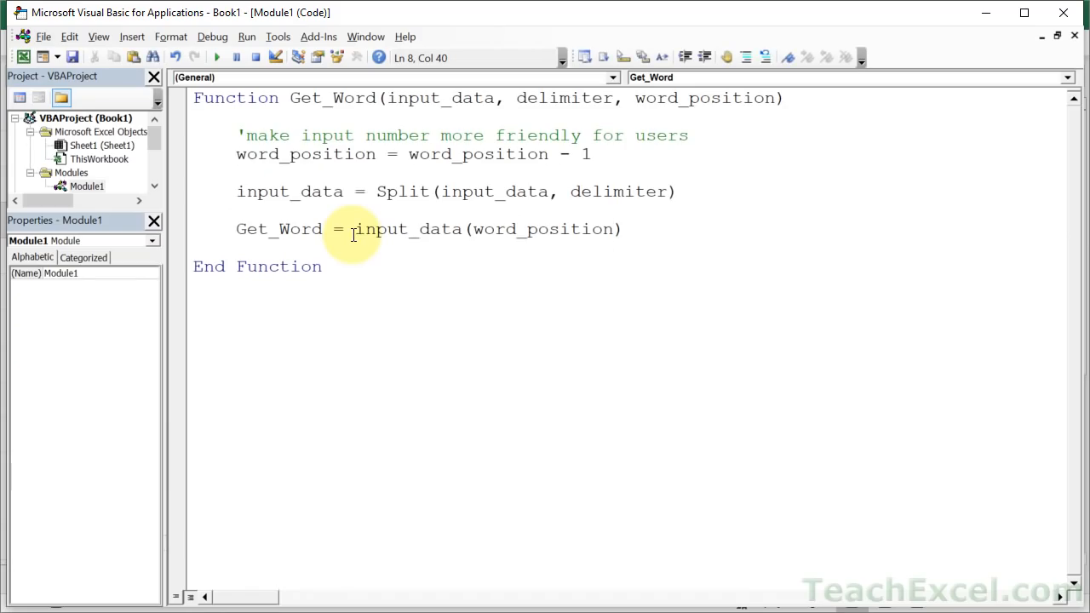
Highlight Get_Word, delimiter and word_position across the function's VBA code
double_click(331, 97)
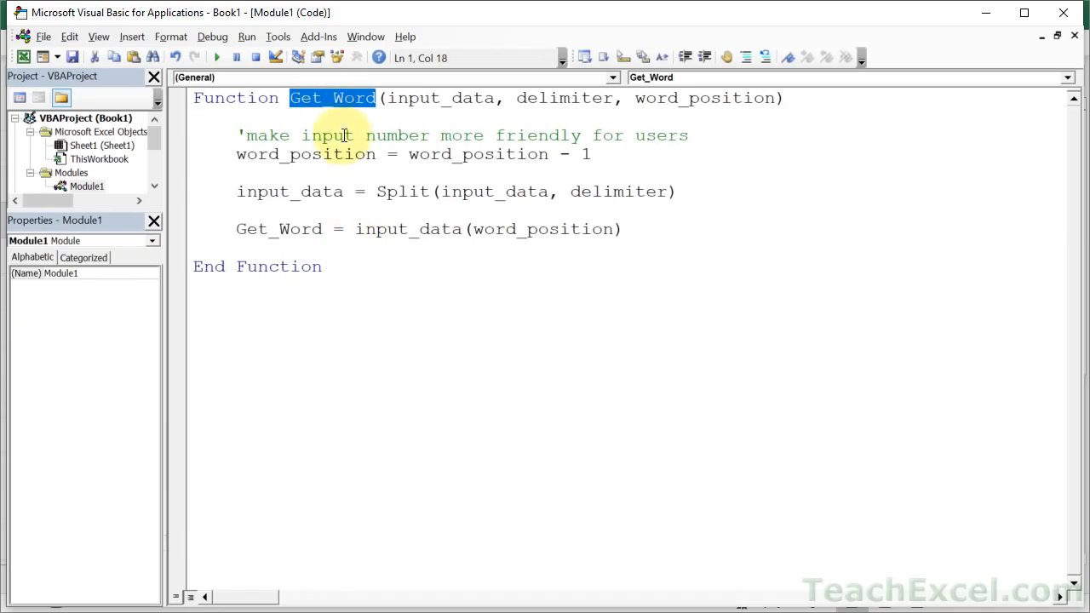
double_click(564, 98)
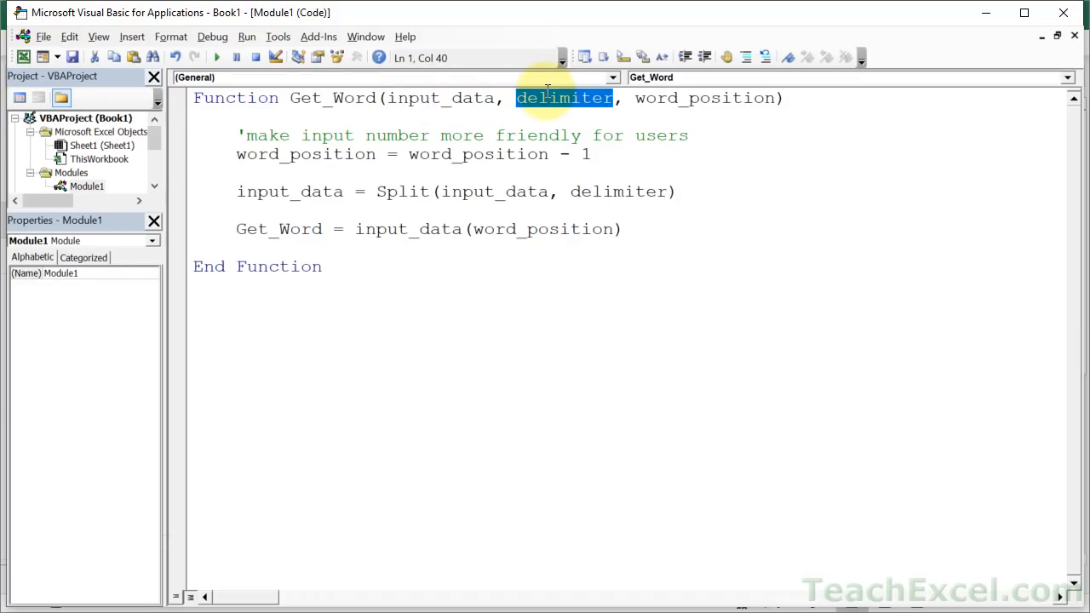
double_click(703, 98)
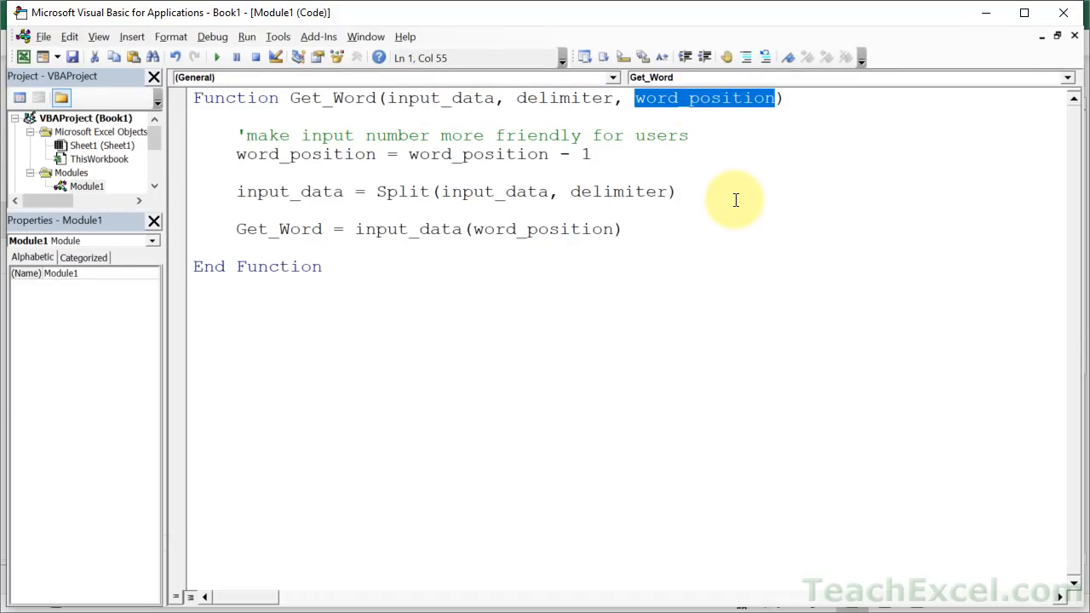
mouse_move(643, 143)
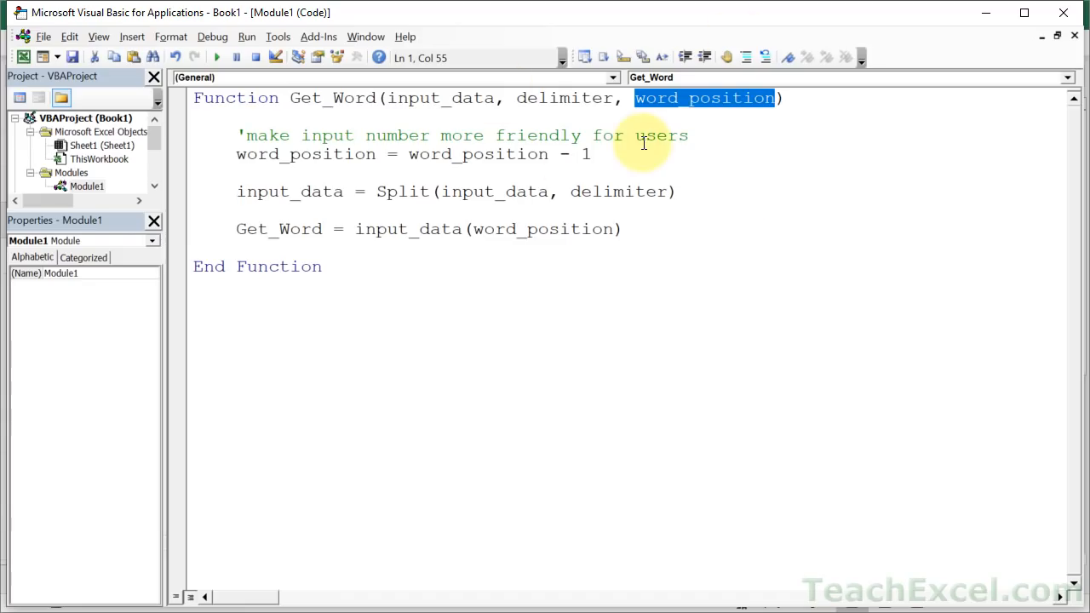
mouse_move(718, 105)
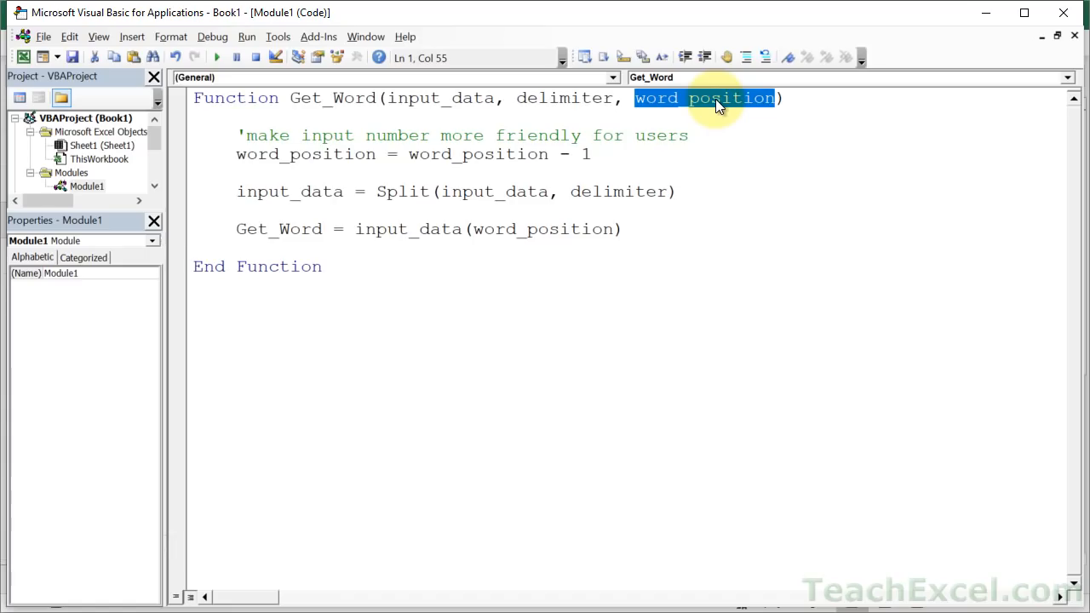
mouse_move(462, 153)
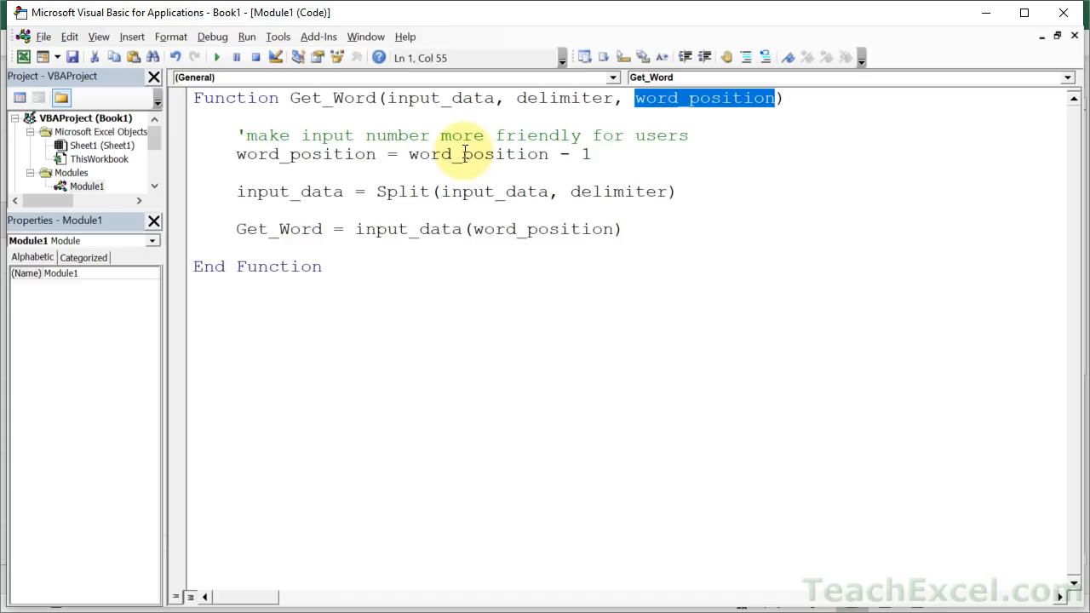
double_click(478, 154)
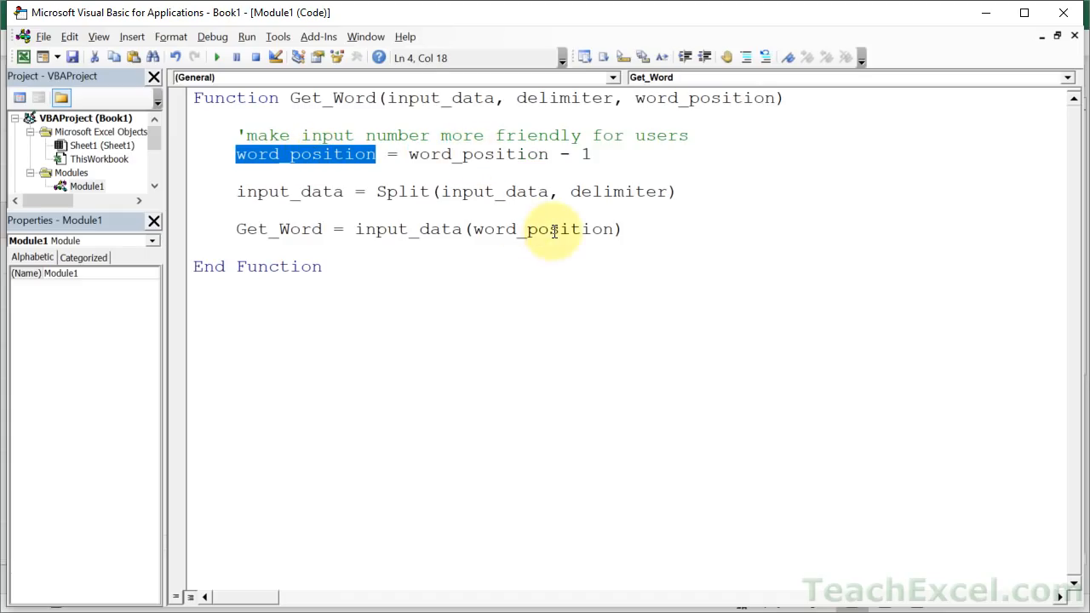
double_click(543, 229)
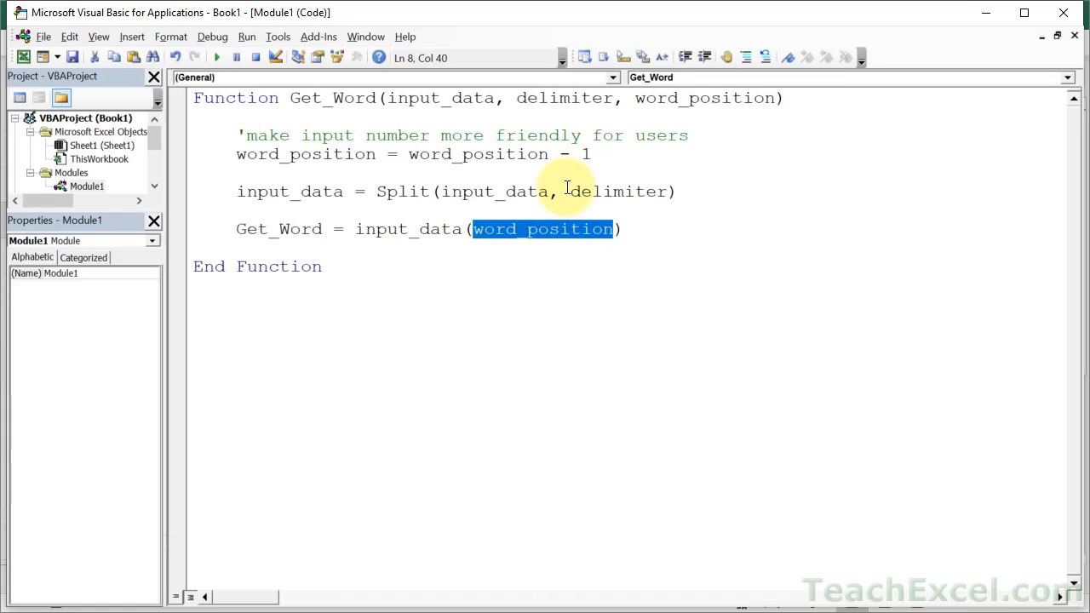
mouse_move(452, 136)
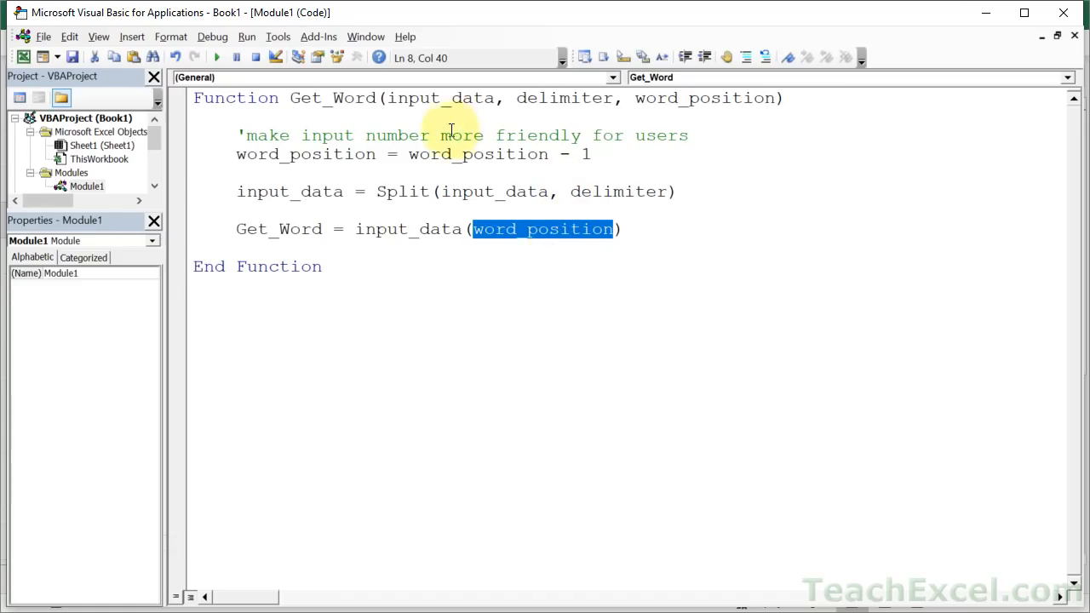